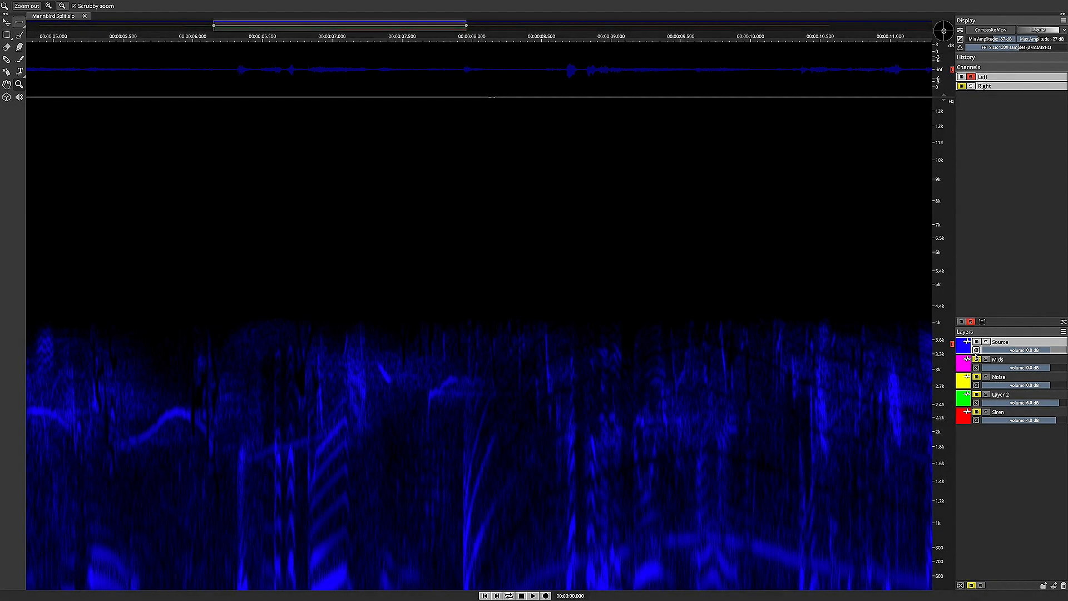
Step: Turn on visibility for the Mids, Noise, Layer 2 and Siren layers
click(975, 360)
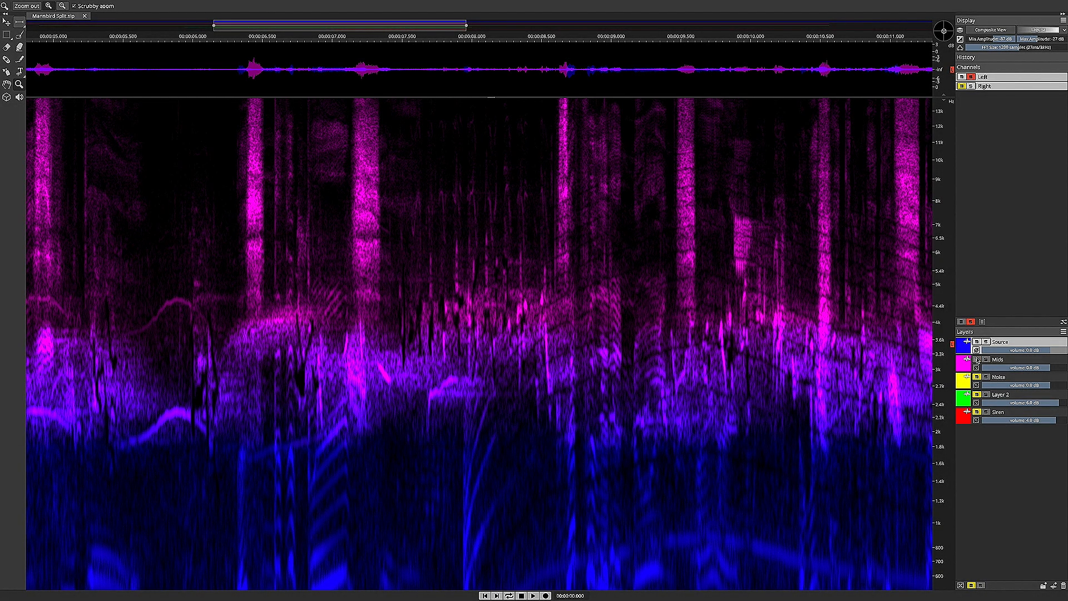
click(1002, 377)
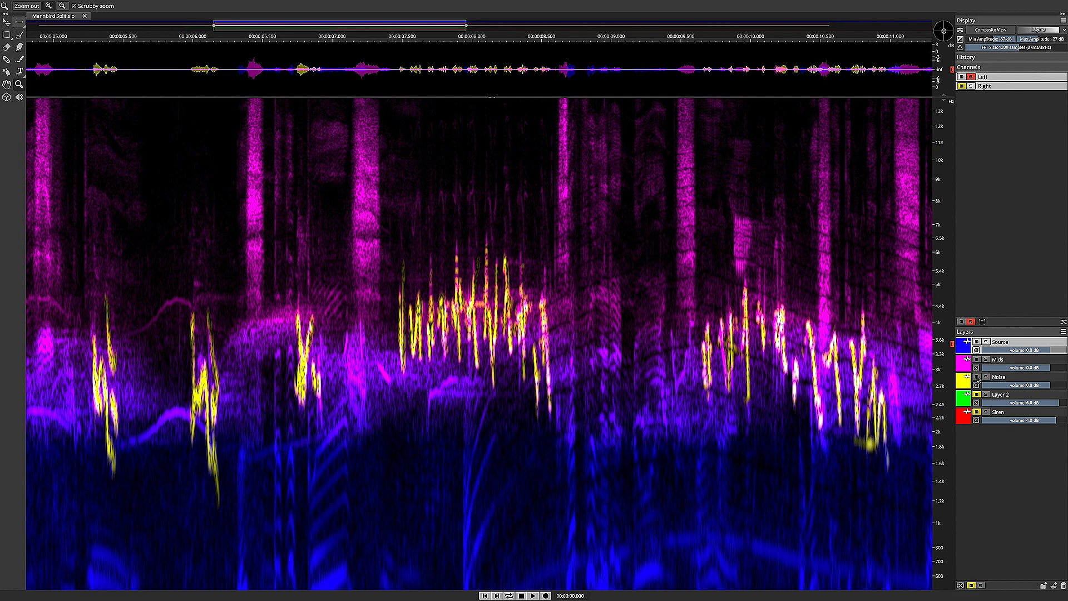
click(976, 395)
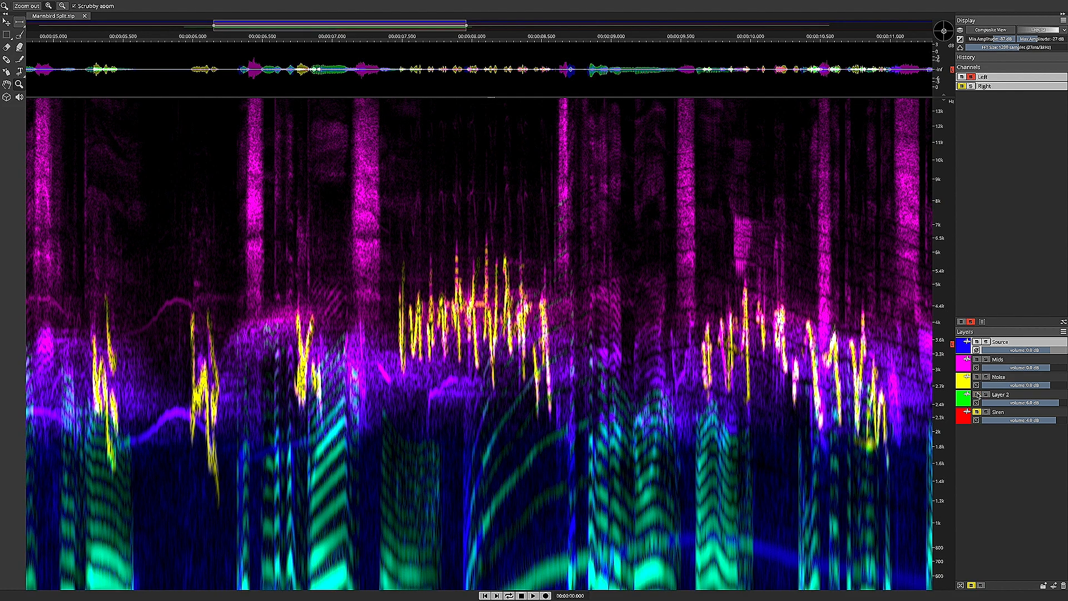
click(959, 412)
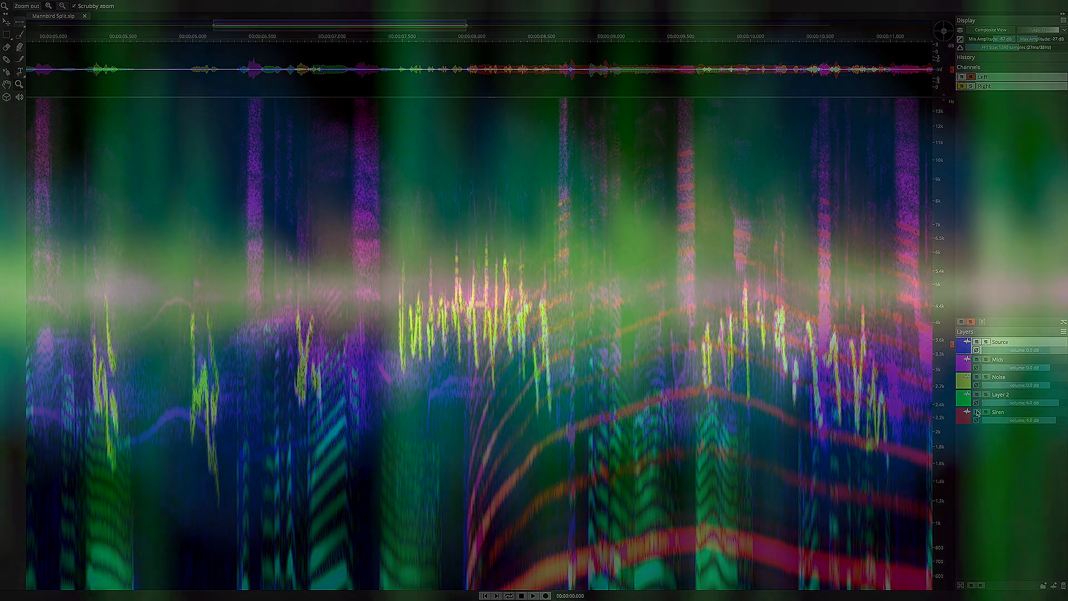
click(75, 15)
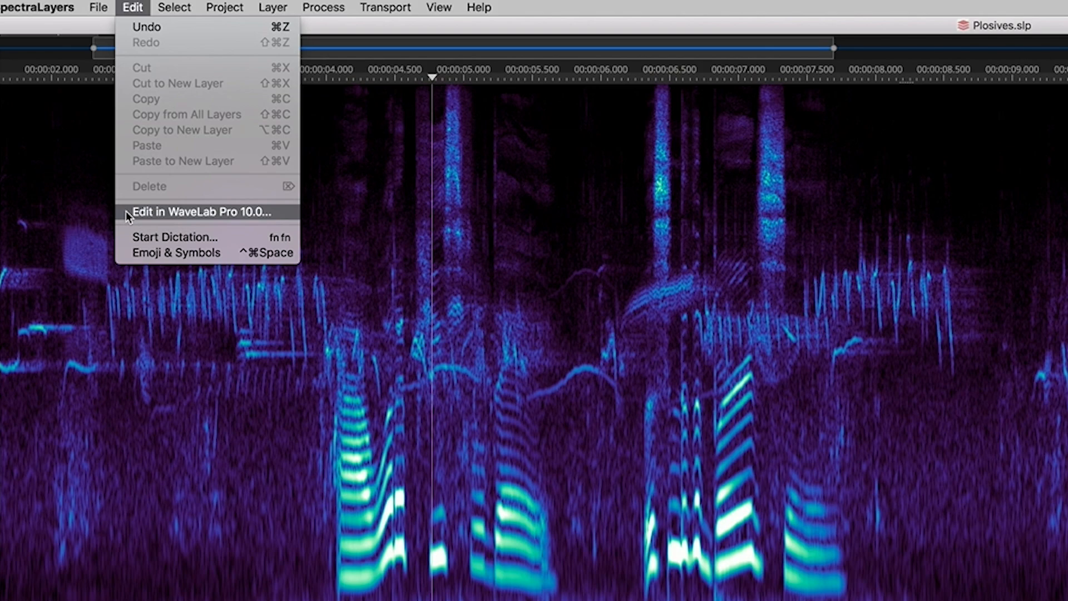
Step: Choose Edit in WaveLab Pro 10.0 from the Edit menu for the Plosives audio
click(199, 212)
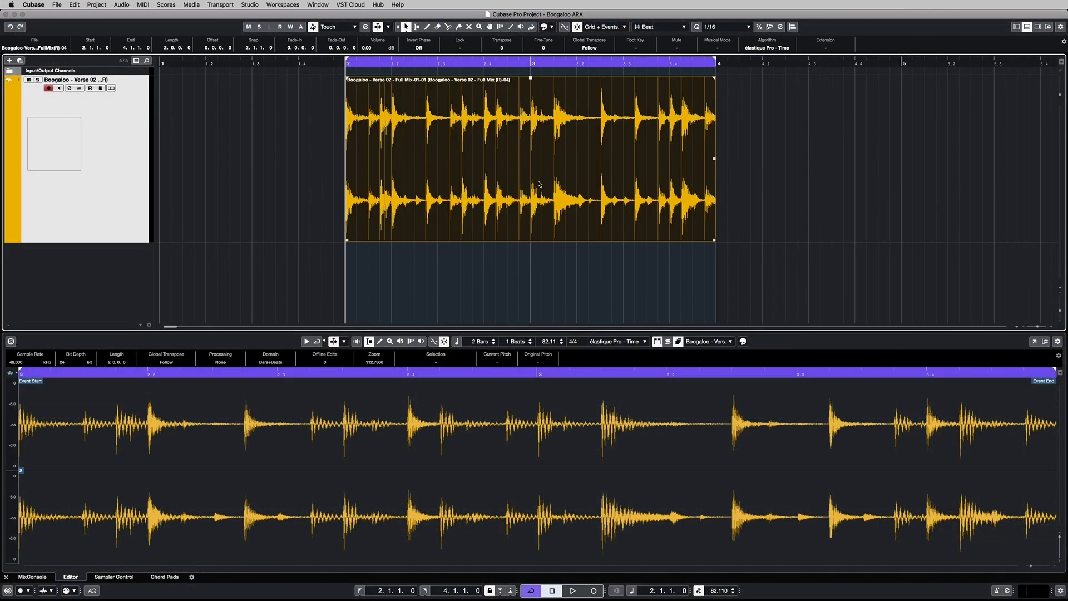
Step: Attach SpectraLayers to the Boogaloo Verse 02 event via Audio > Extensions
click(121, 5)
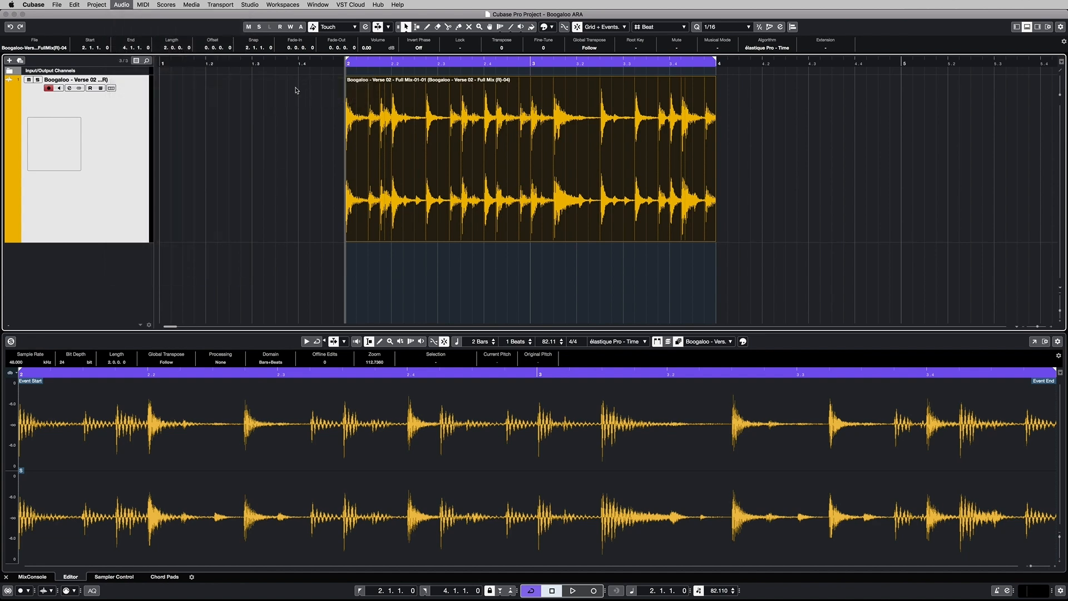
click(283, 5)
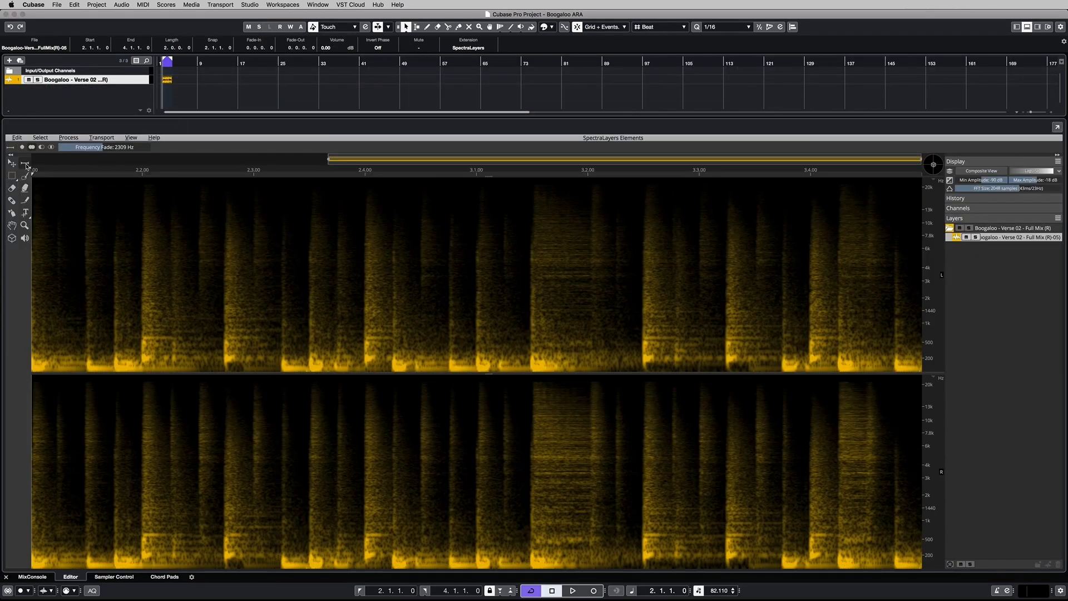
mouse_move(75, 200)
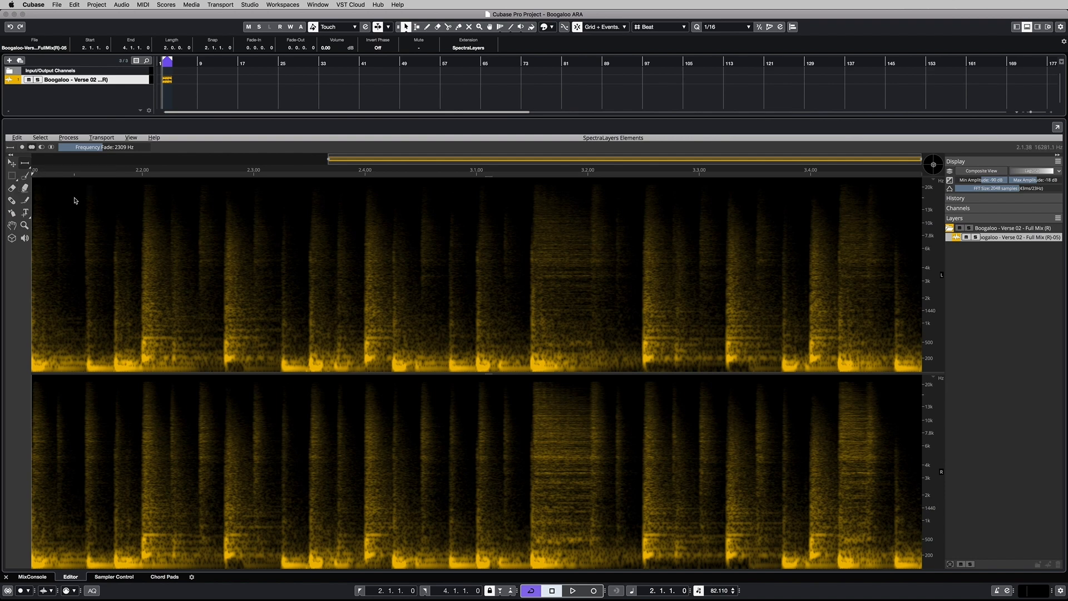